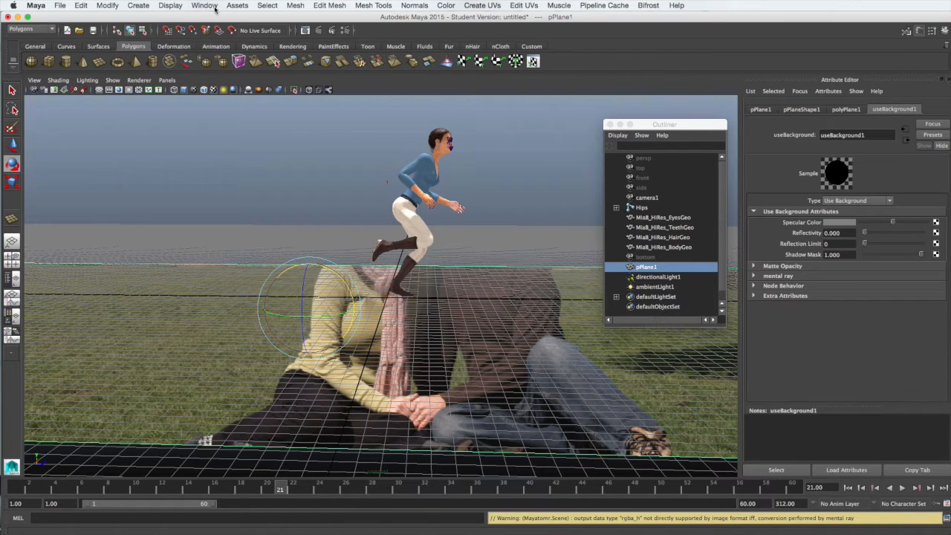
Step: Bring up Render Settings via Window > Rendering Editors and move it toward the centre
left_click(202, 6)
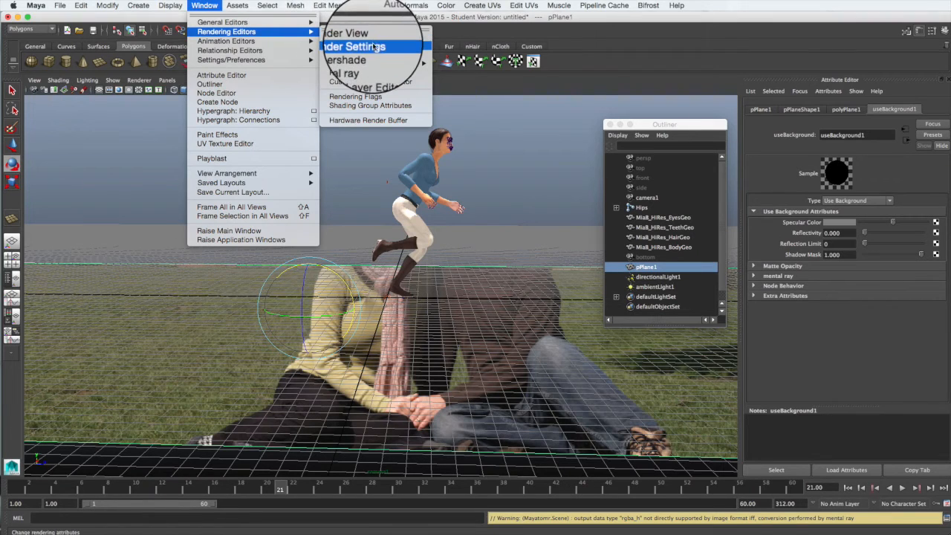
left_click(354, 46)
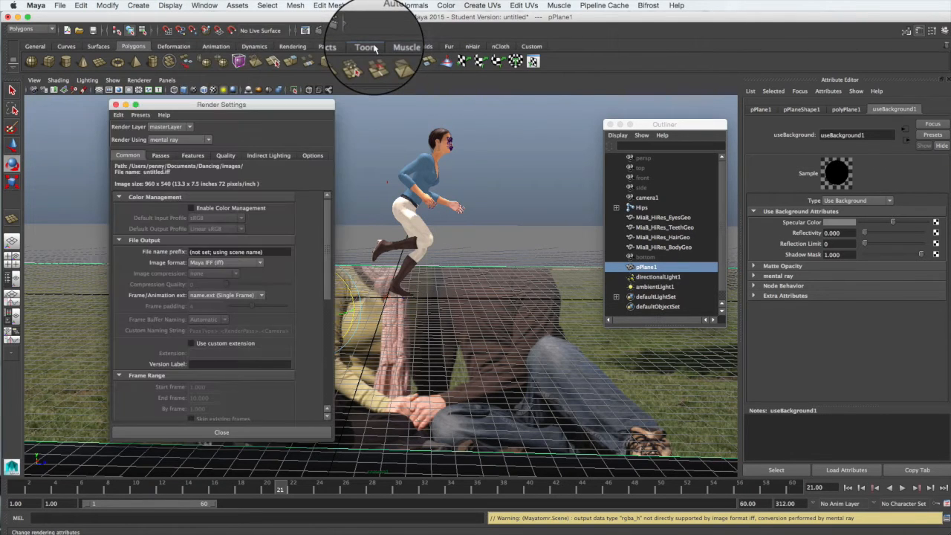
left_click_drag(219, 104, 345, 104)
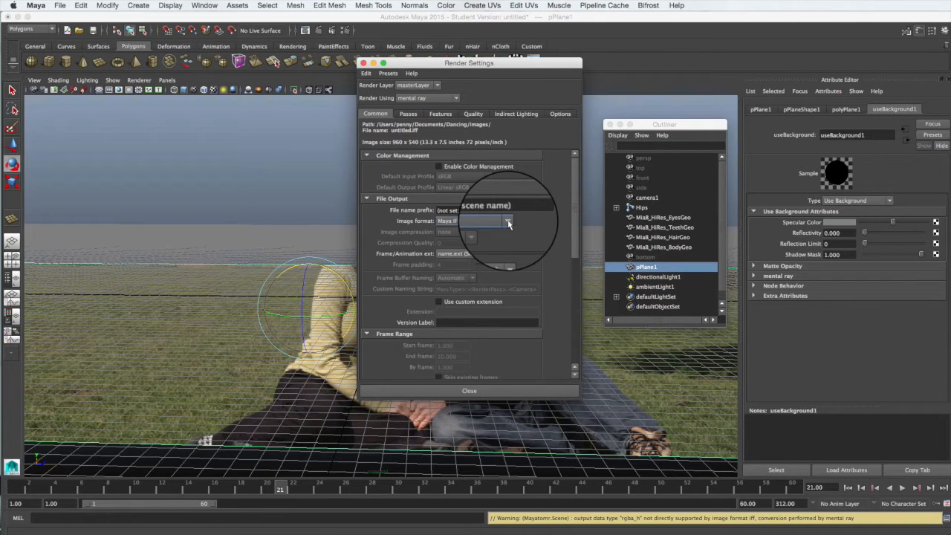
Step: Set the image format to PNG with name.#.ext frame numbering
left_click(507, 220)
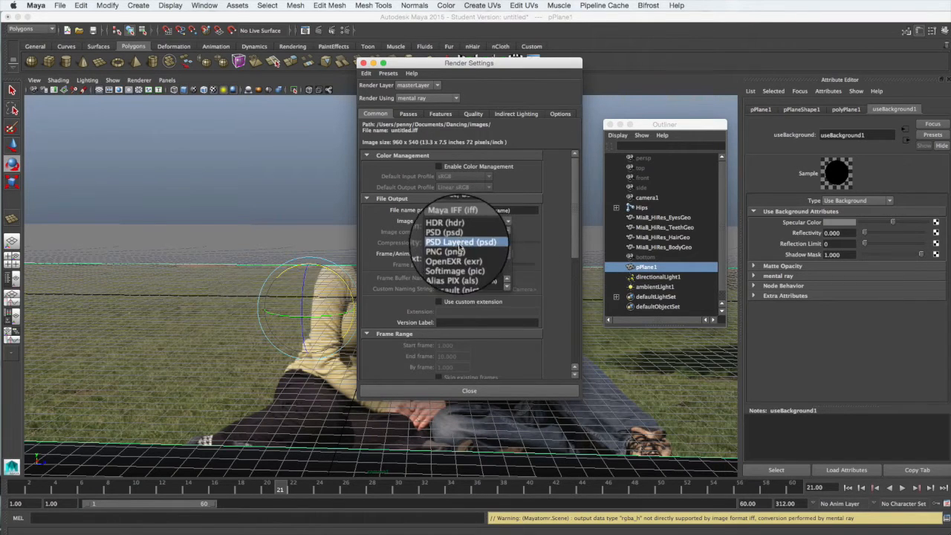
left_click(434, 251)
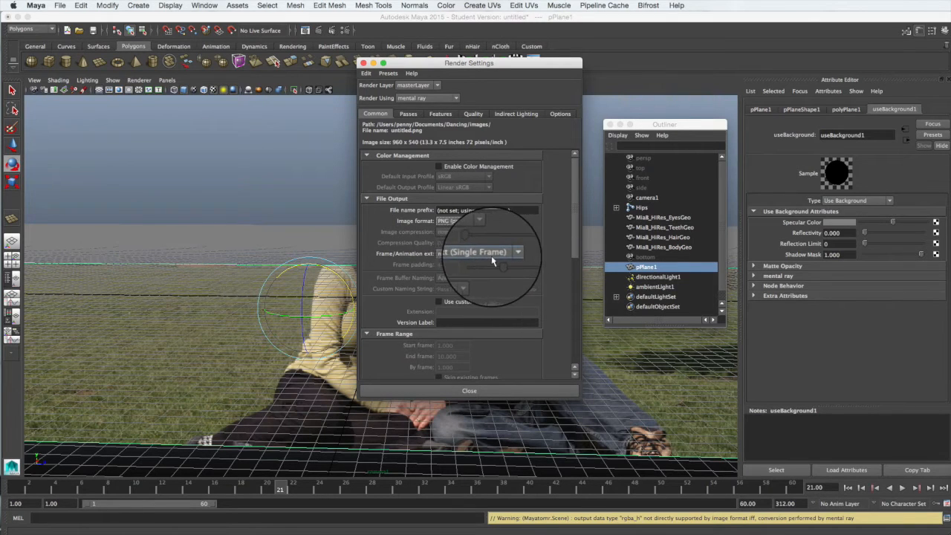
left_click(517, 252)
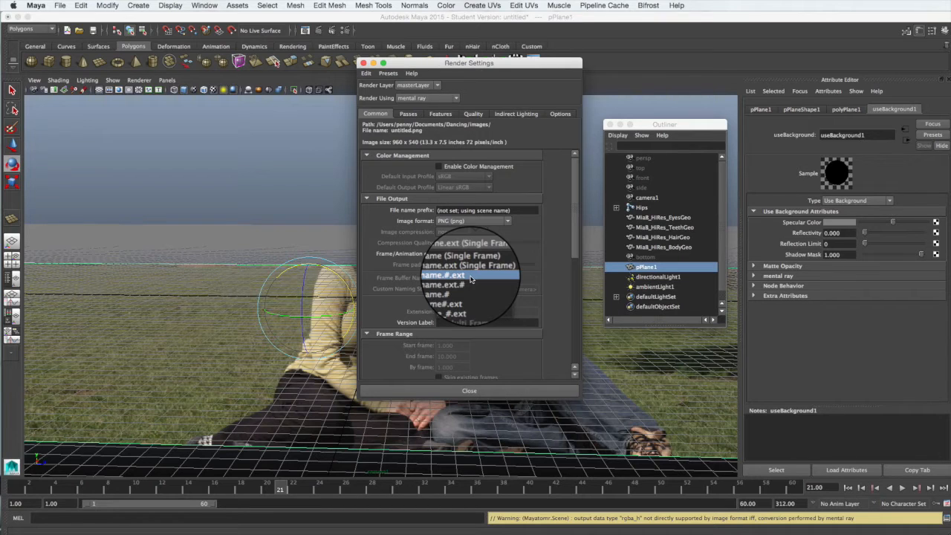
left_click(469, 282)
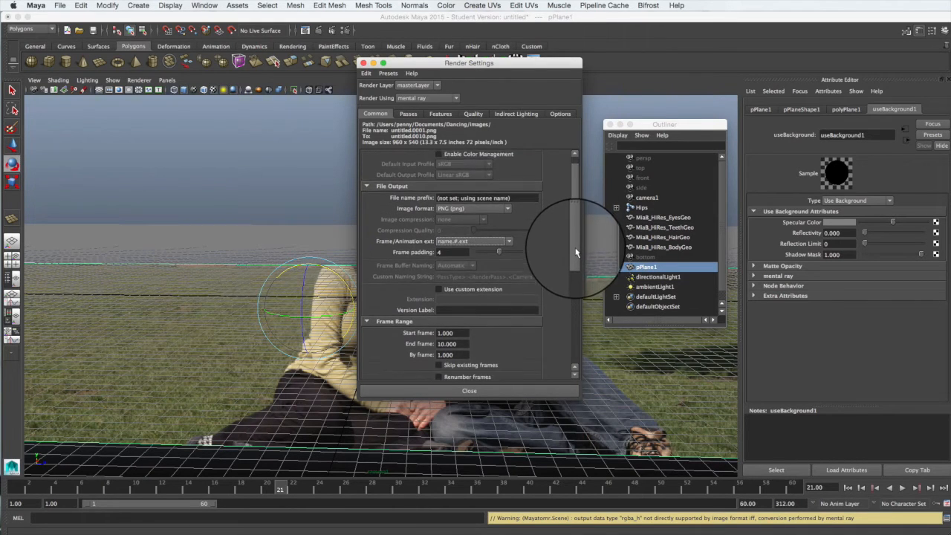
Step: Set the render frame range end frame to 40 so it runs 1 to 40
scroll("down", 3)
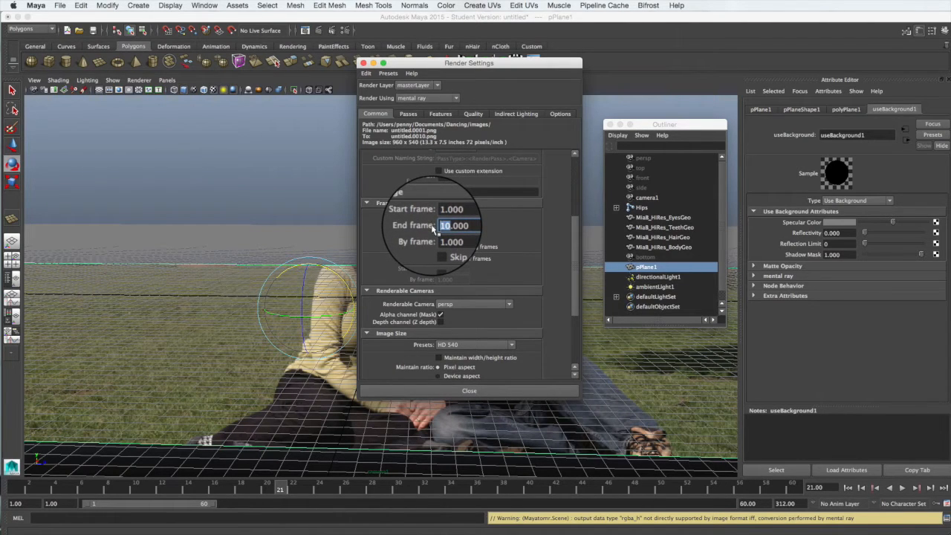
type("4.000")
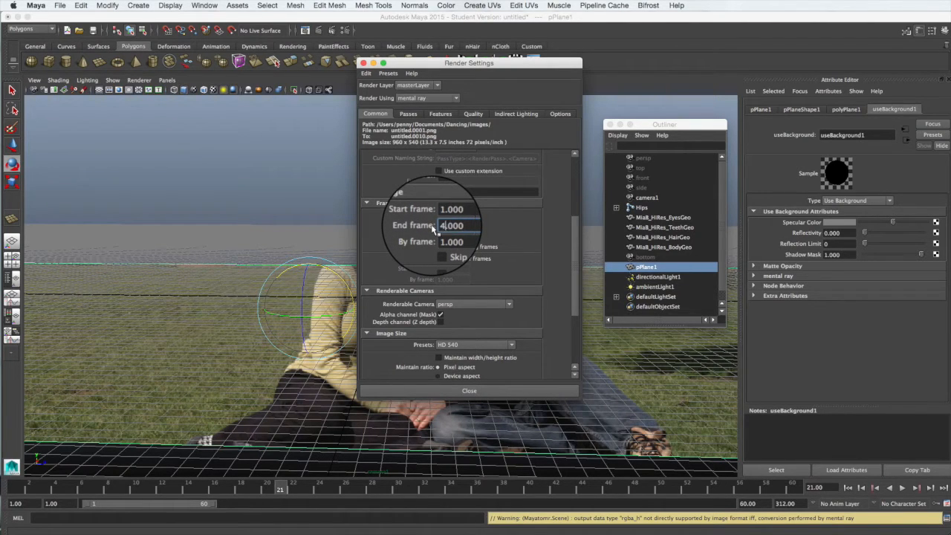
type("40.000")
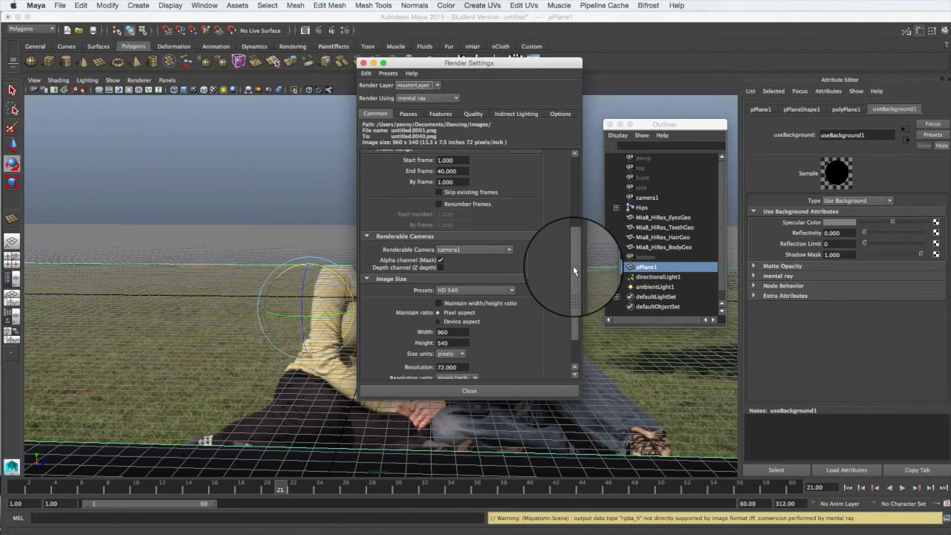
Step: Set the render image size to 1024 wide by 576 high
scroll("down", 3)
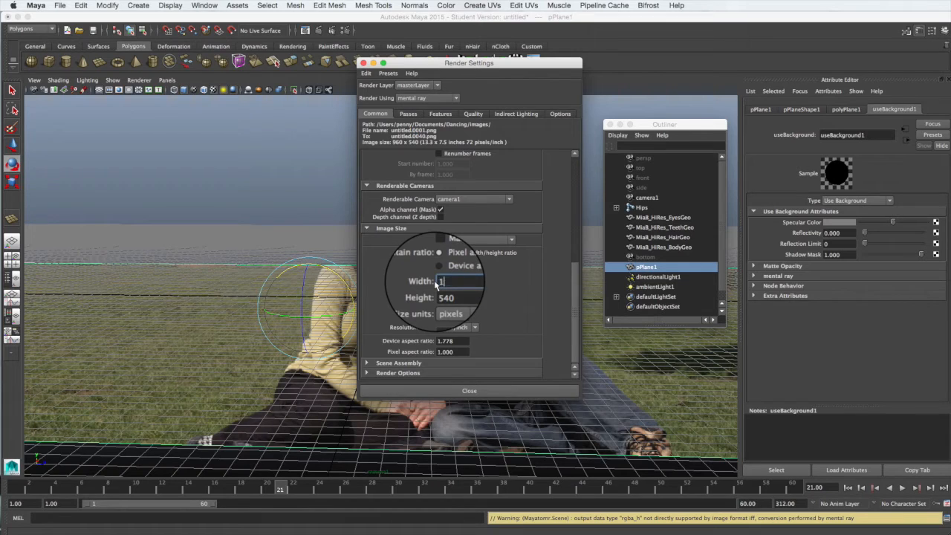
type("102")
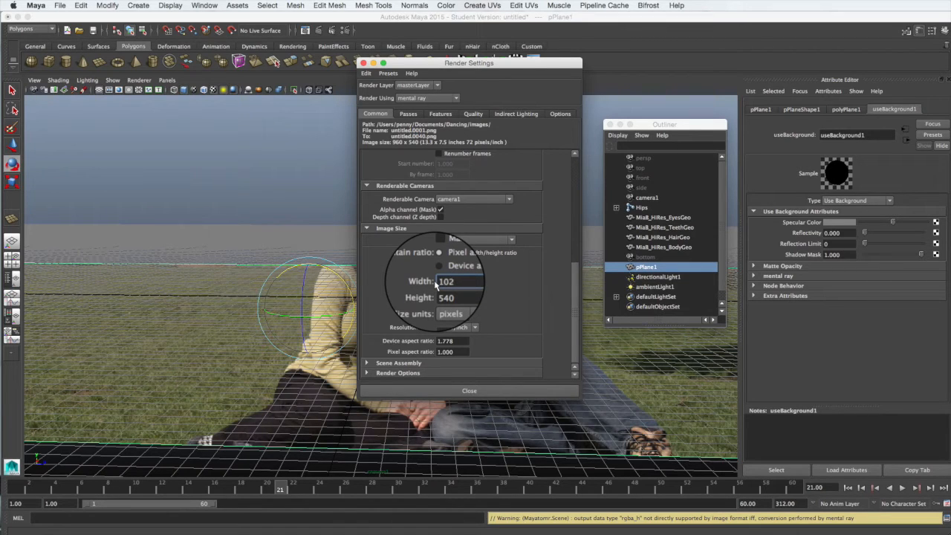
type("1024")
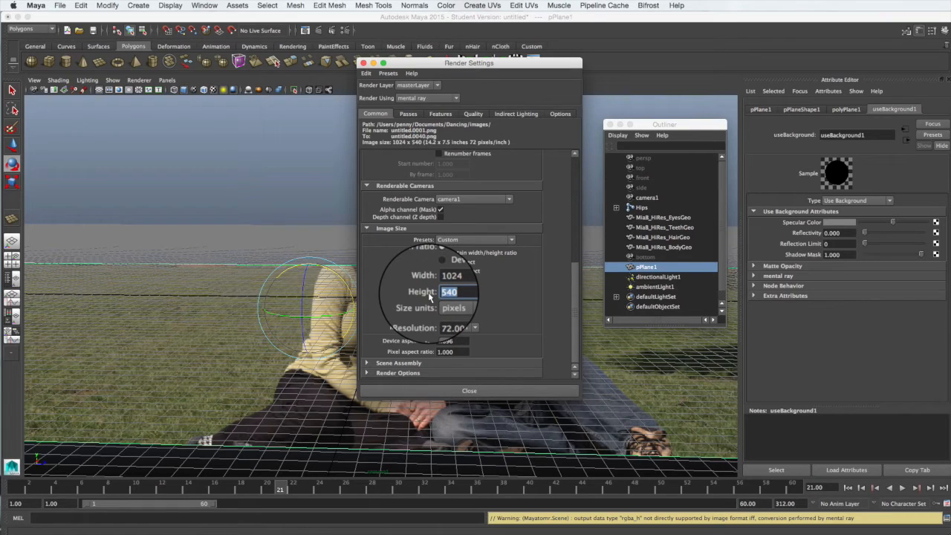
type("57")
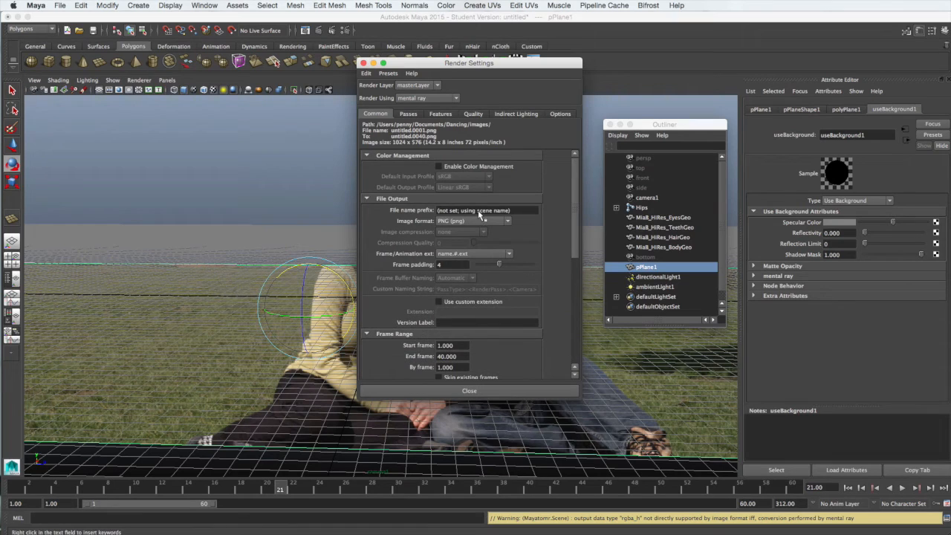
mouse_move(483, 215)
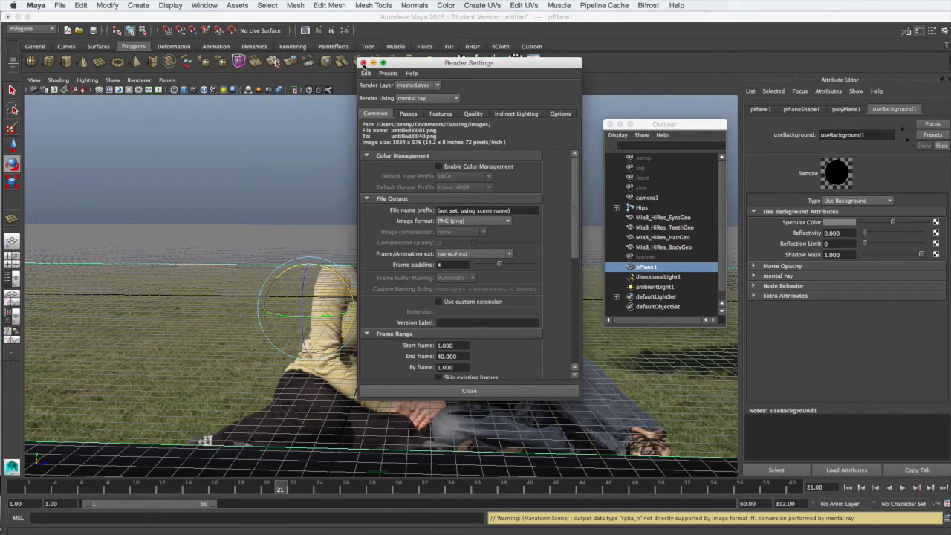
Step: Close the Render Settings window
left_click(363, 62)
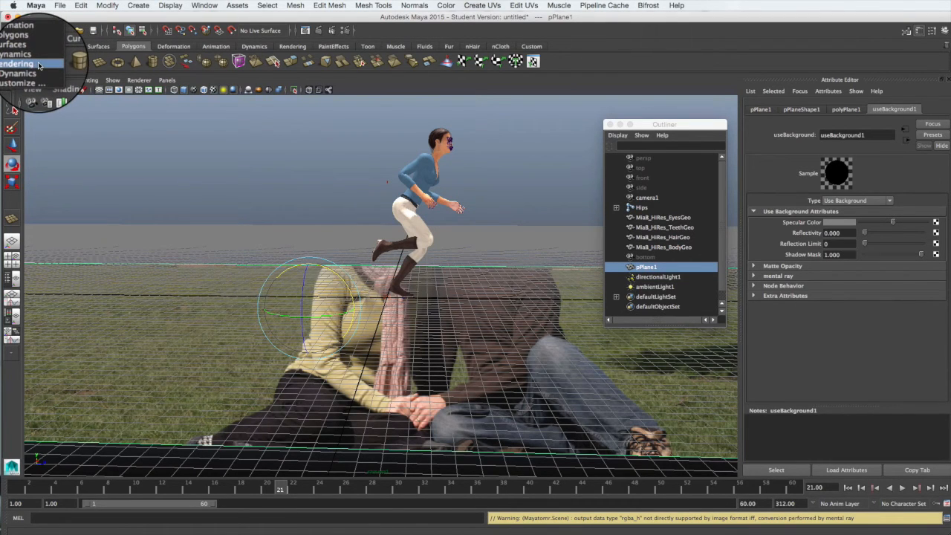
Step: Start a Batch Render from the Rendering menu set, continuing past the Student Version notice
left_click(30, 63)
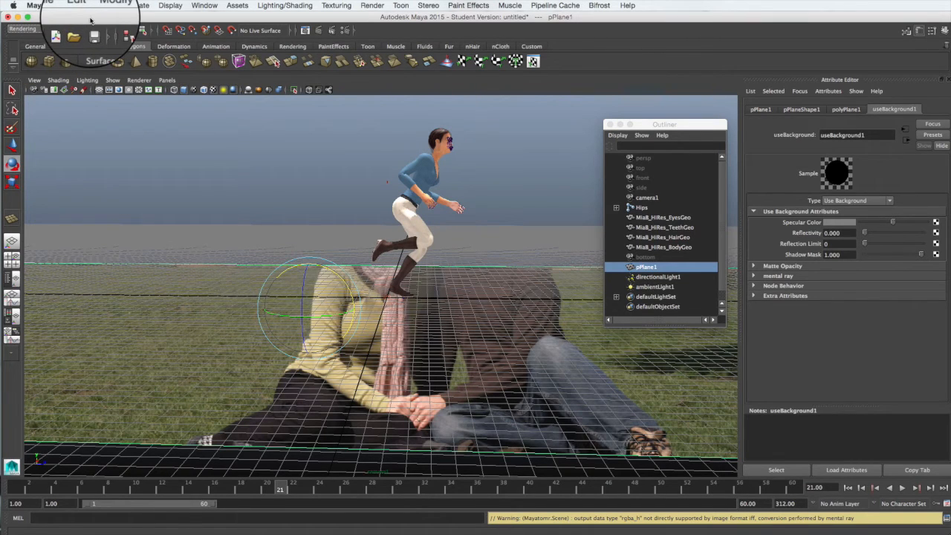
left_click(369, 6)
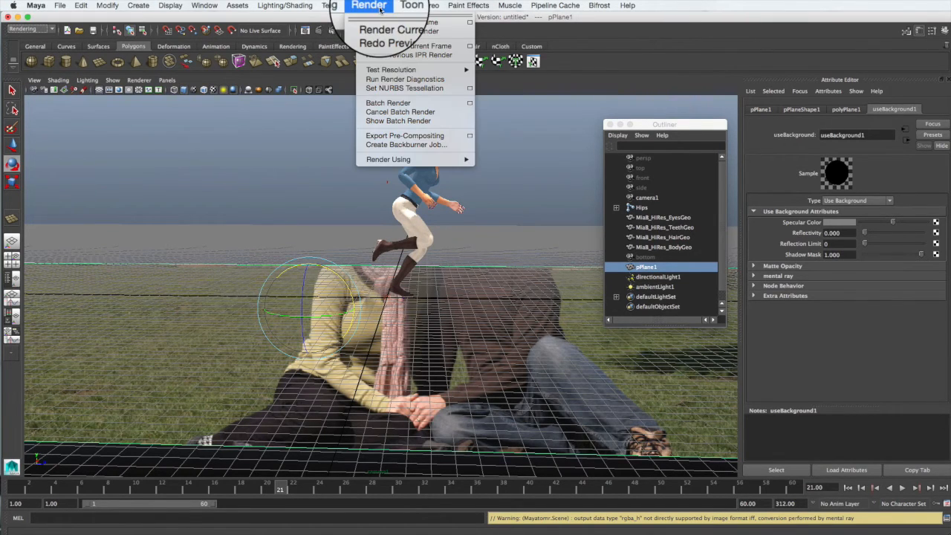
mouse_move(404, 88)
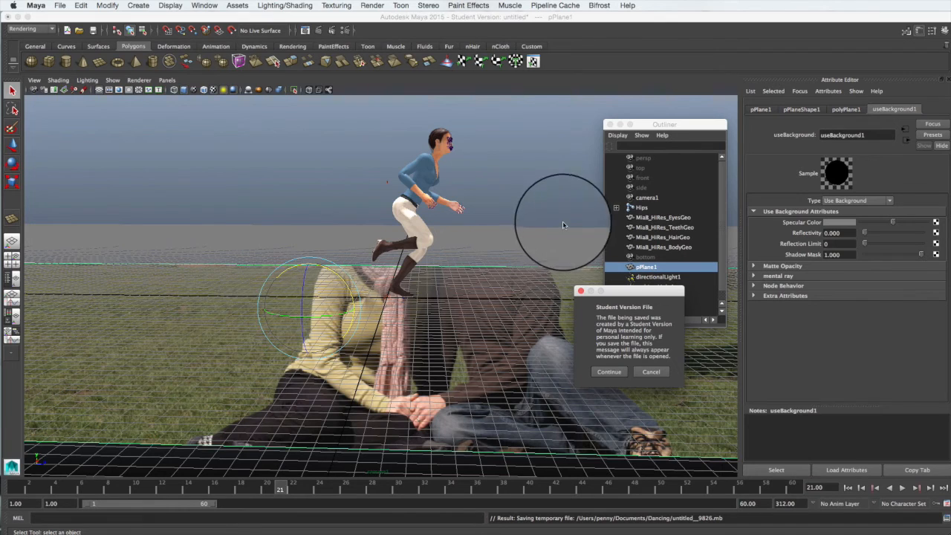
left_click(609, 371)
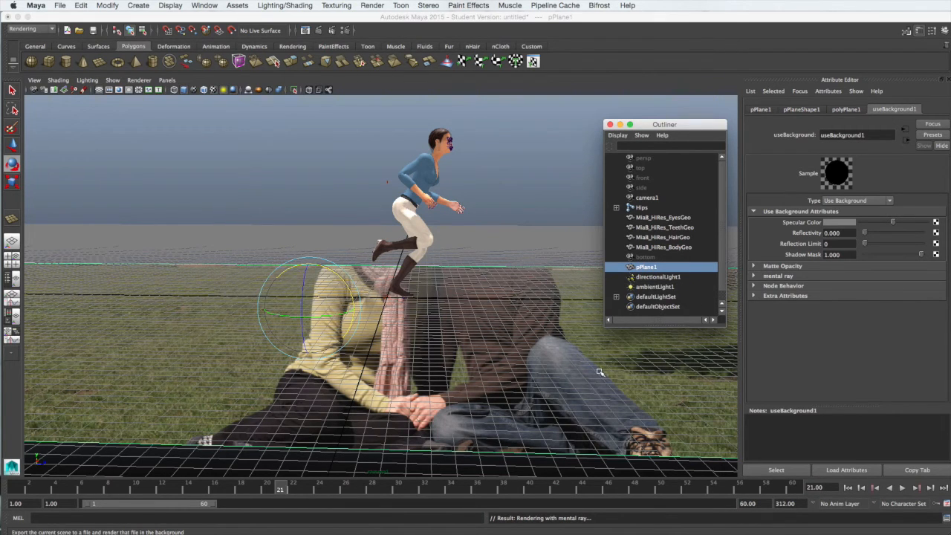
mouse_move(592, 490)
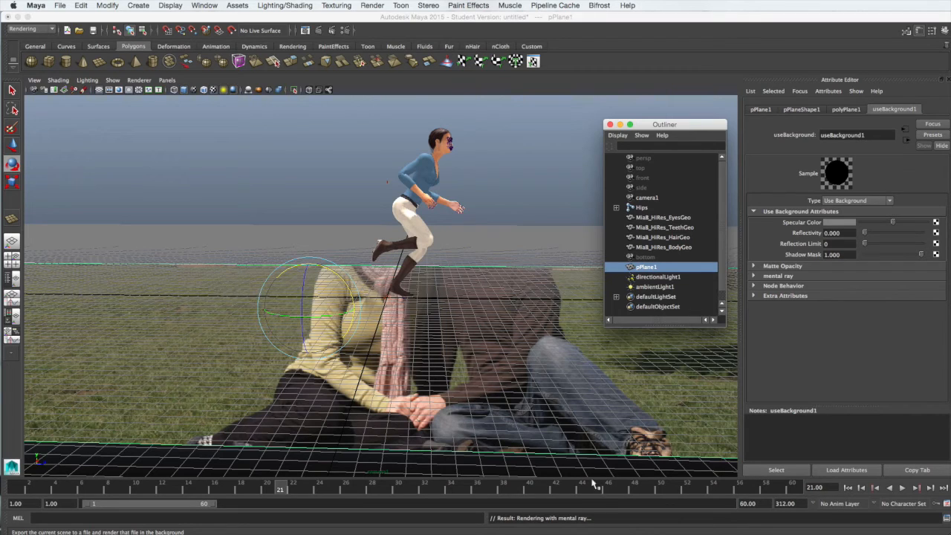